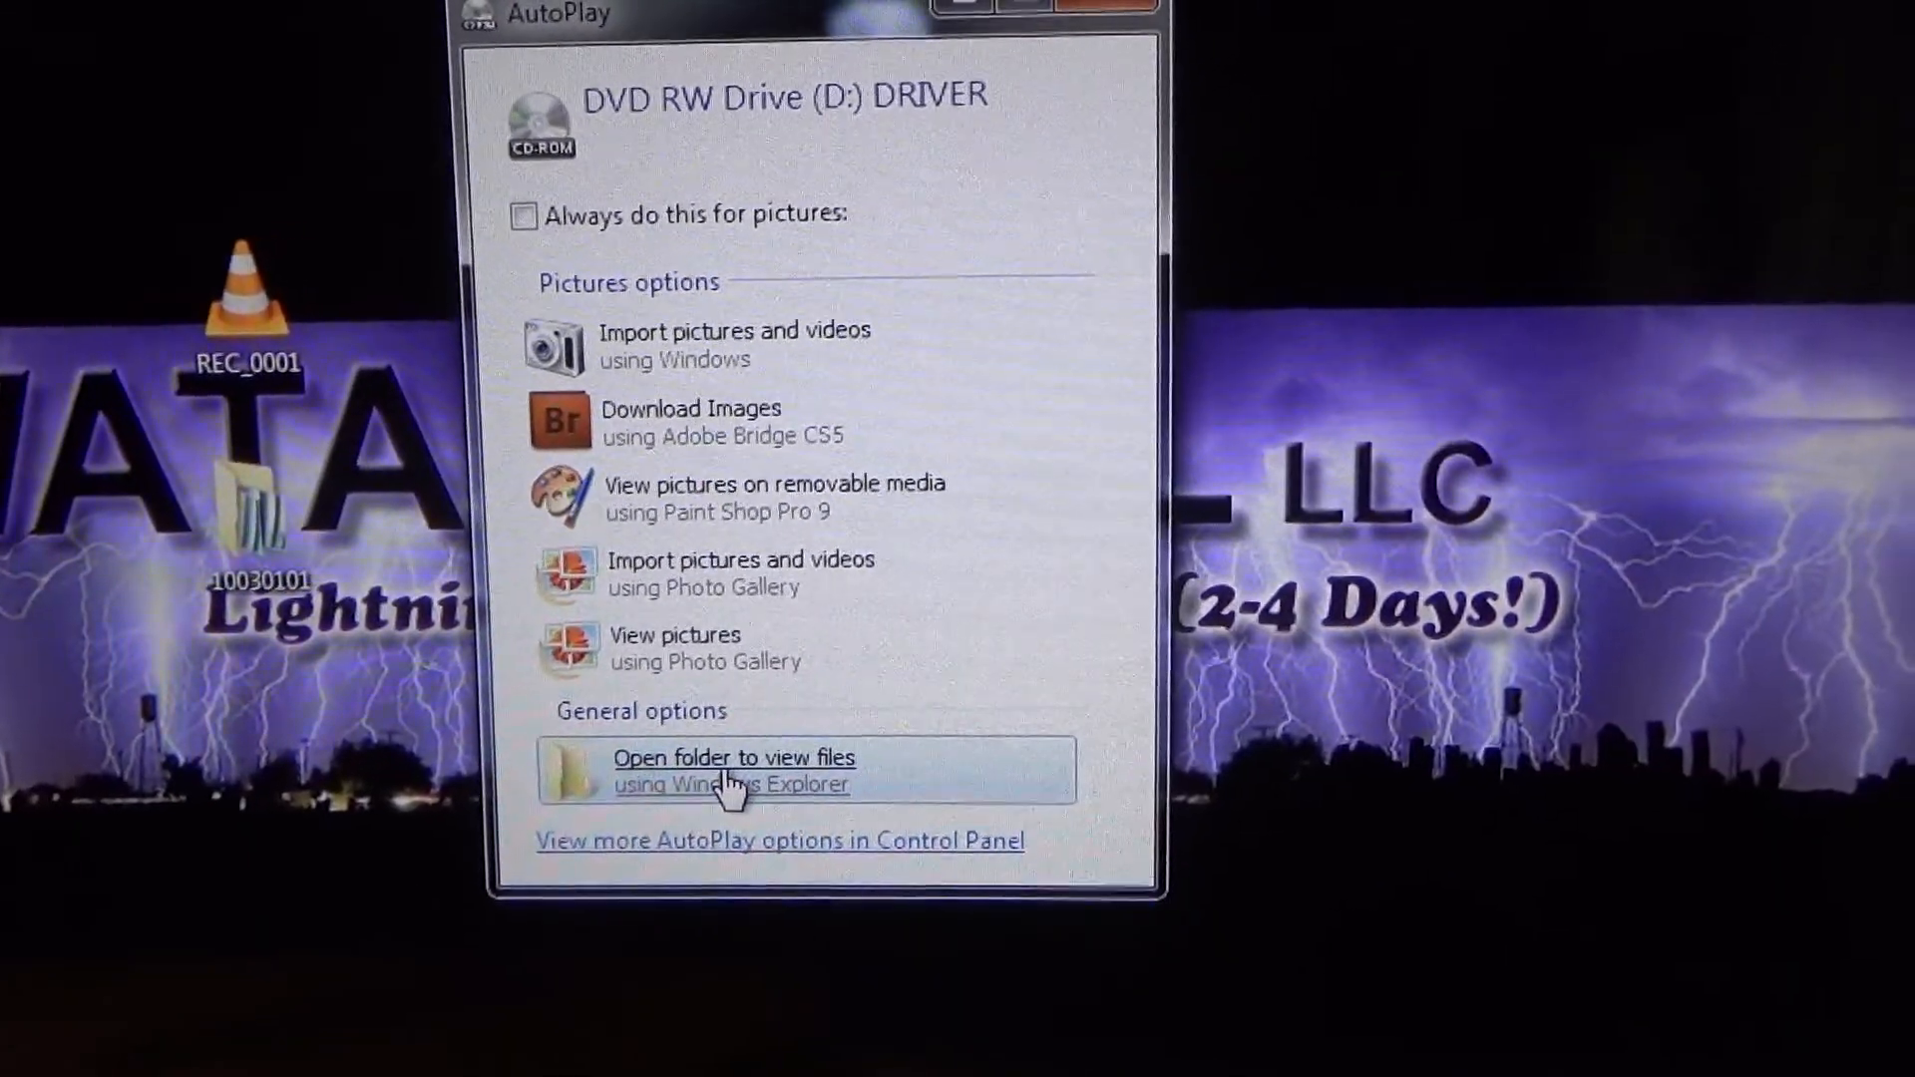
Browse the driver disc, enter the PC CAMERA DRIVER folder, and run setup.
click(733, 771)
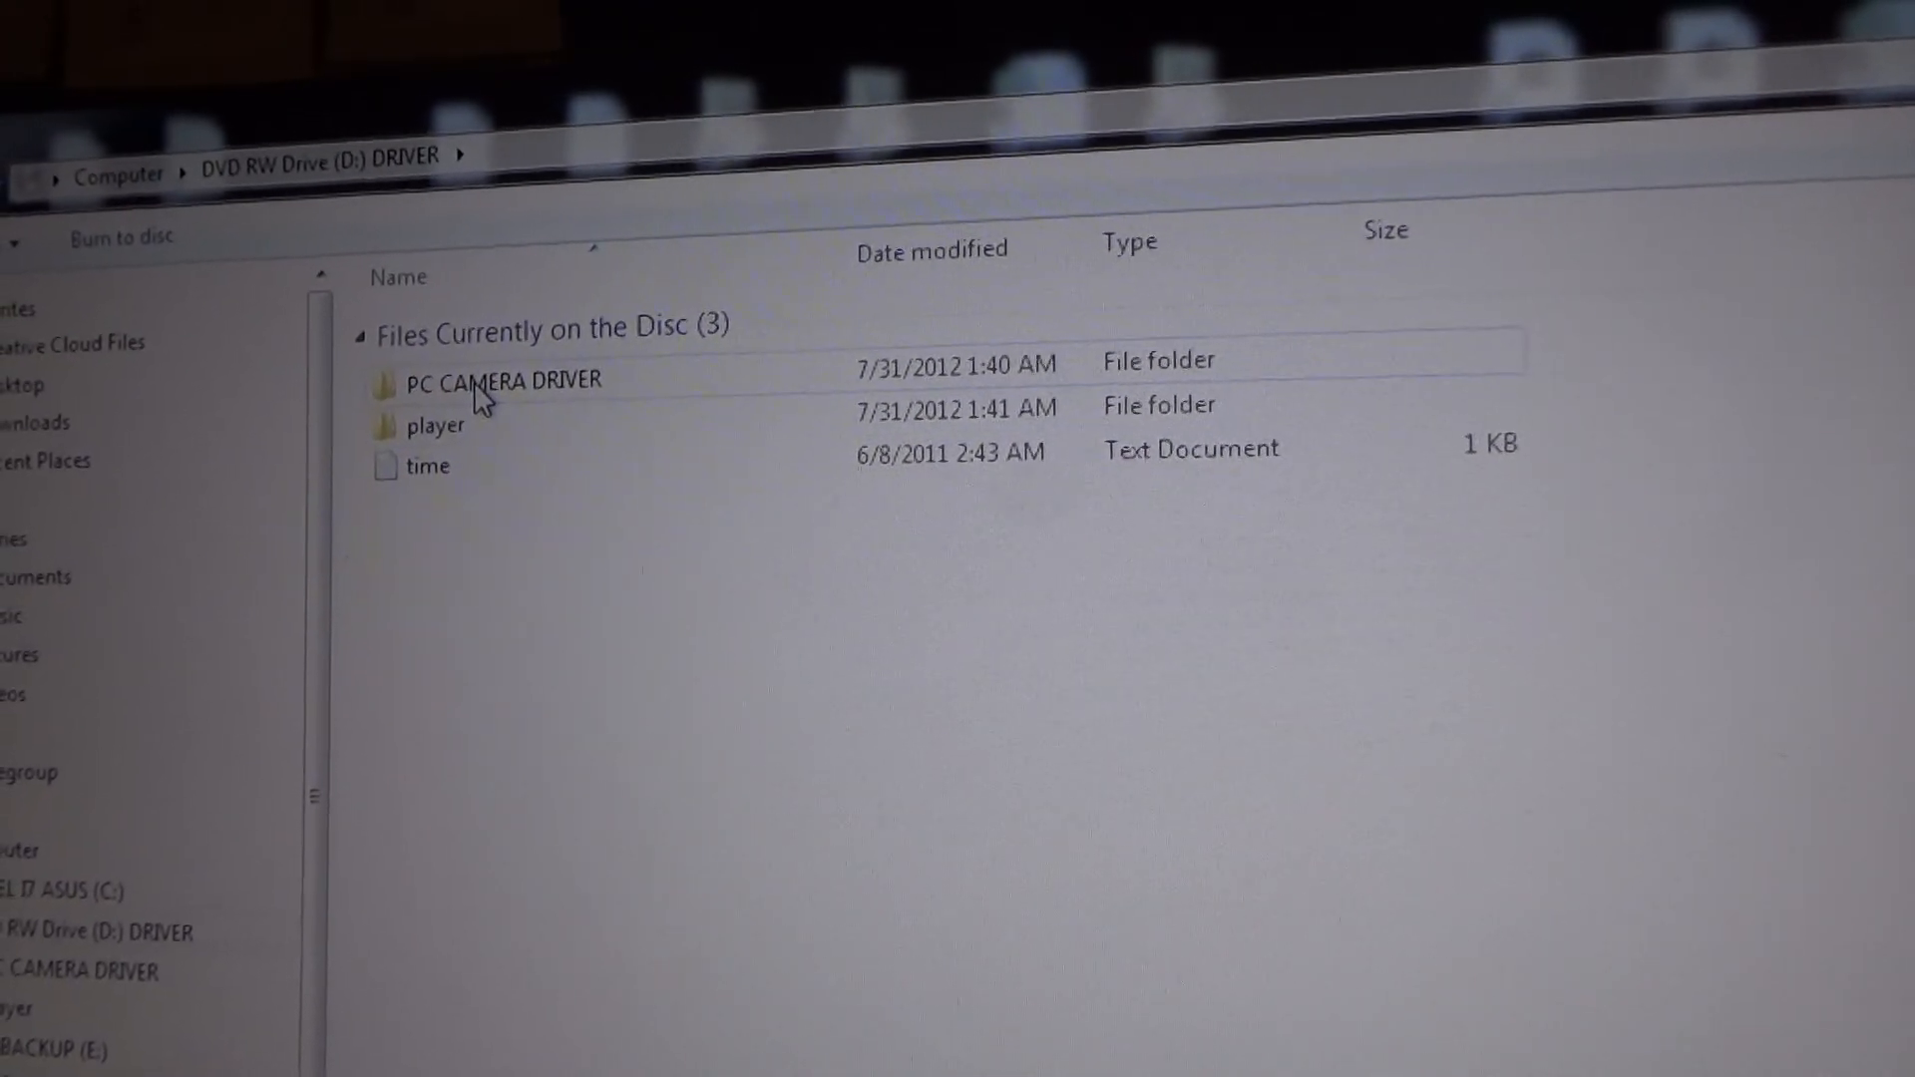
click(481, 390)
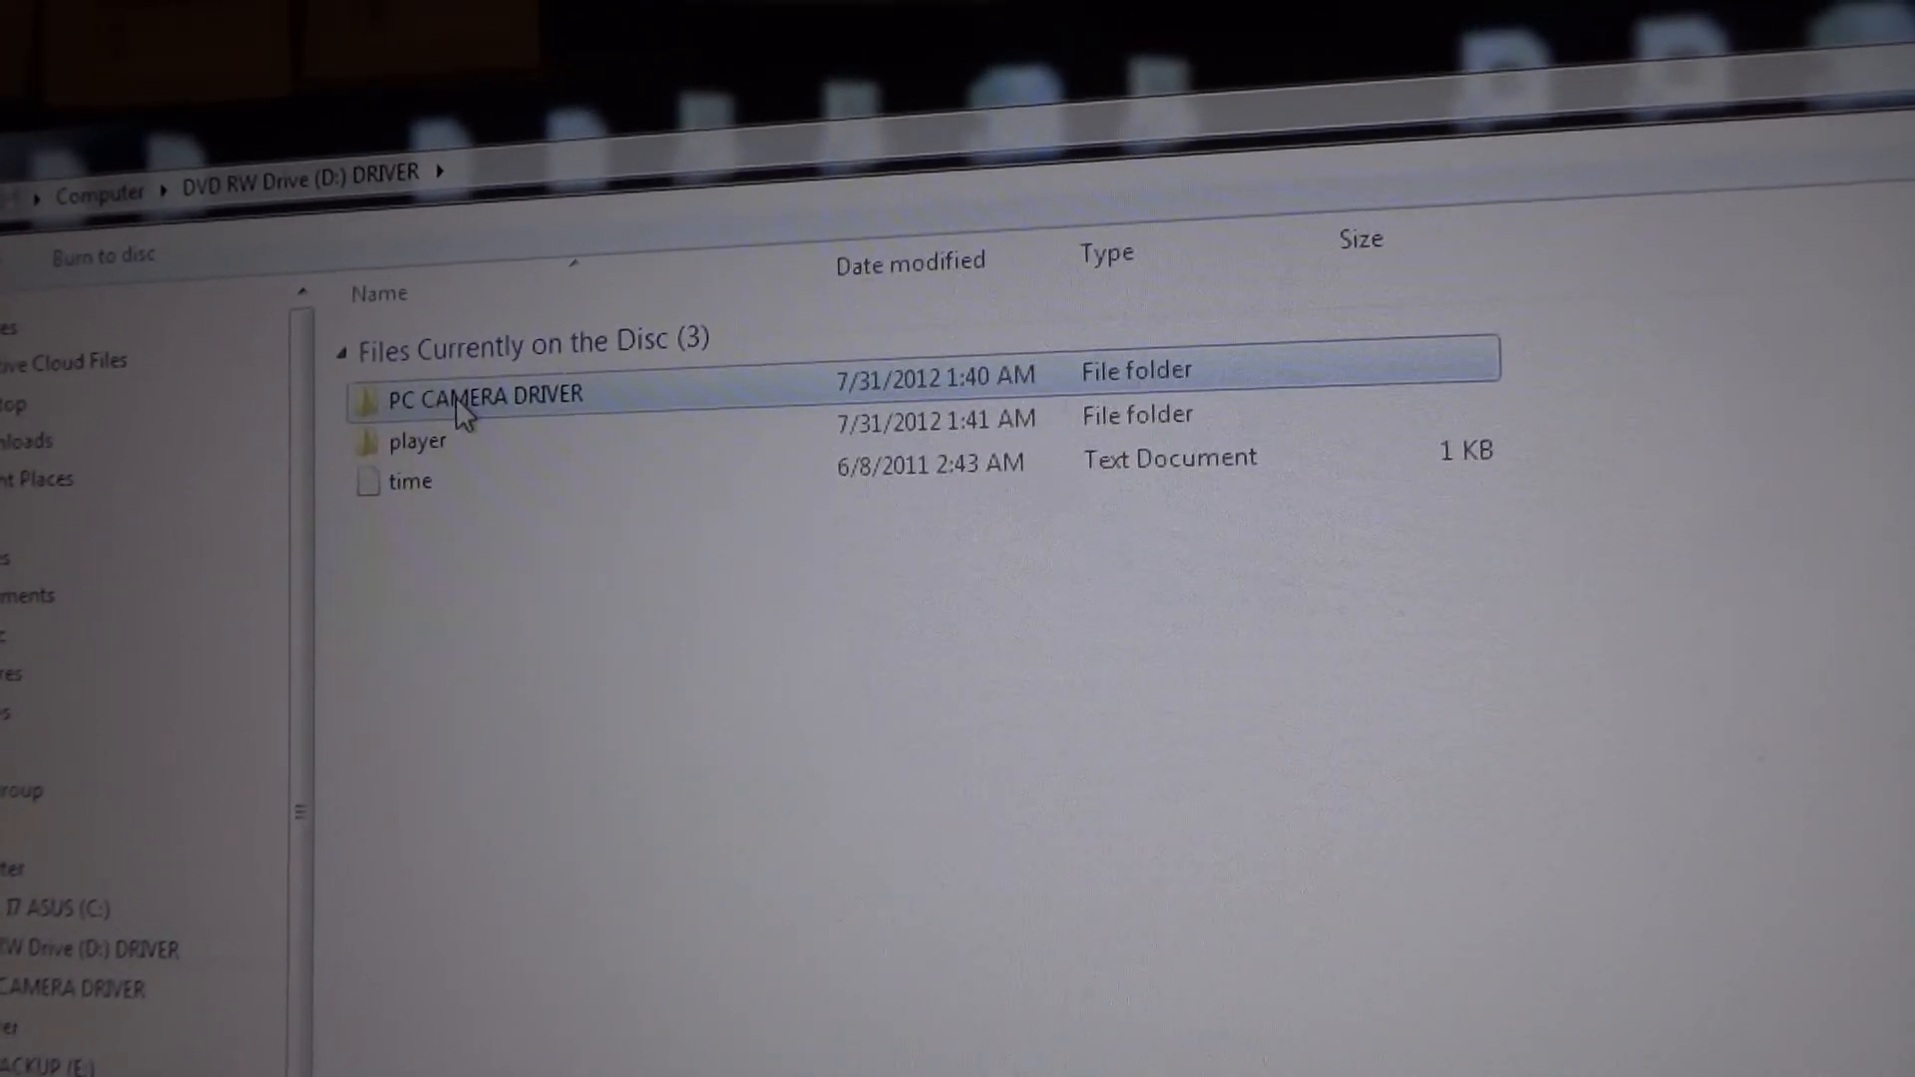
double_click(472, 394)
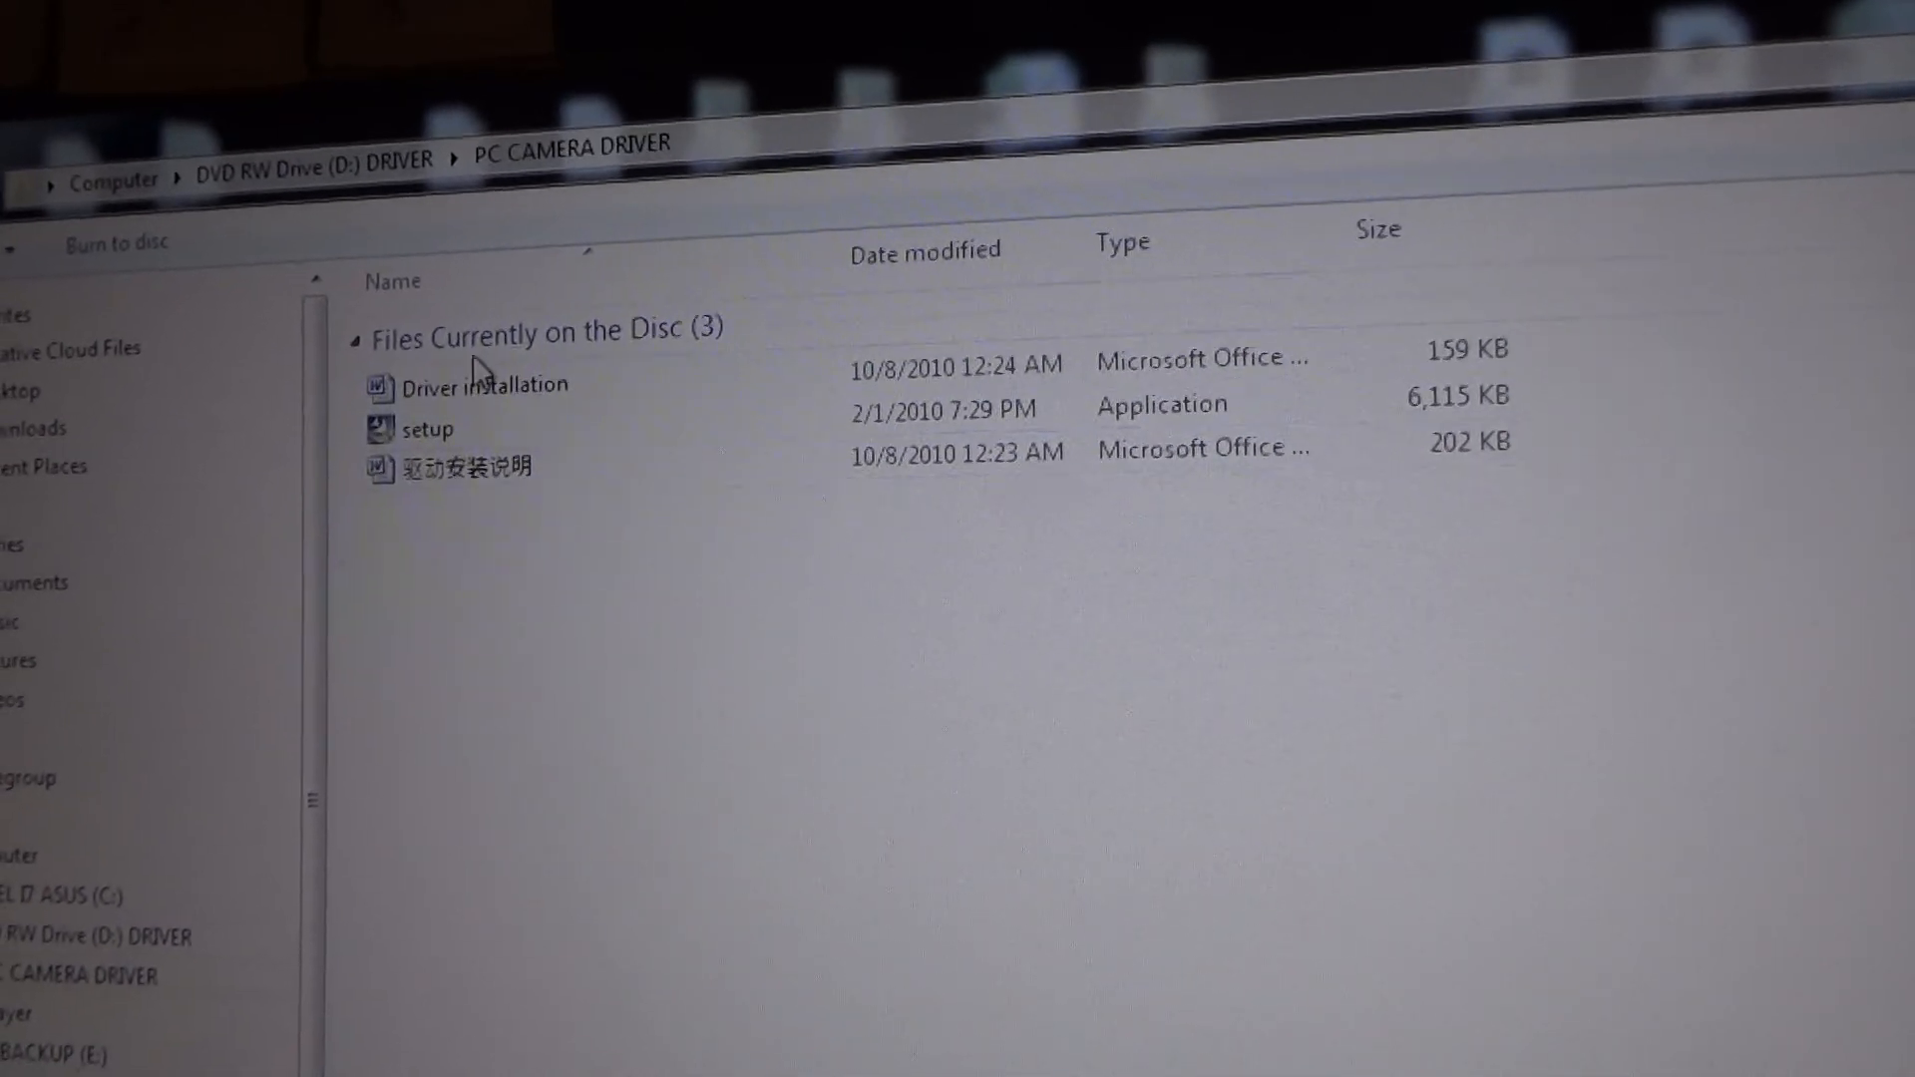
mouse_move(454, 443)
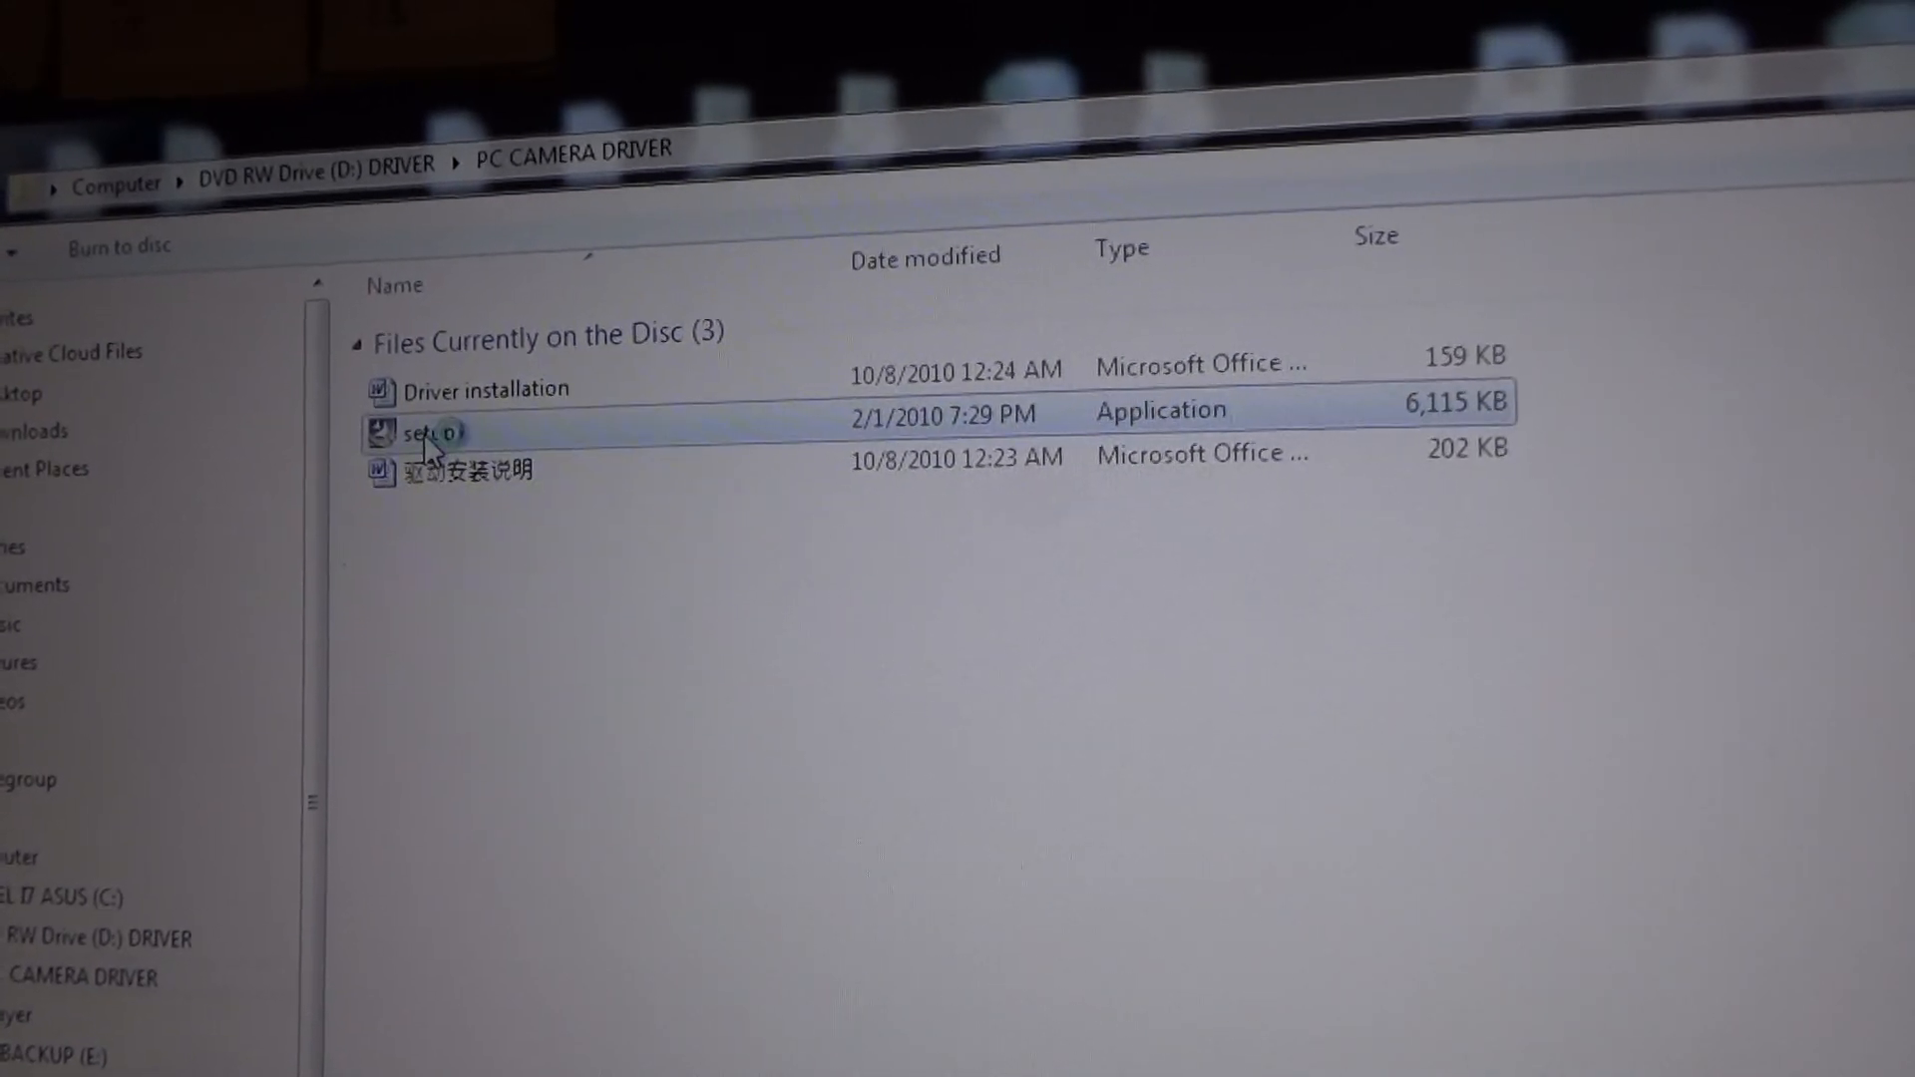
double_click(417, 433)
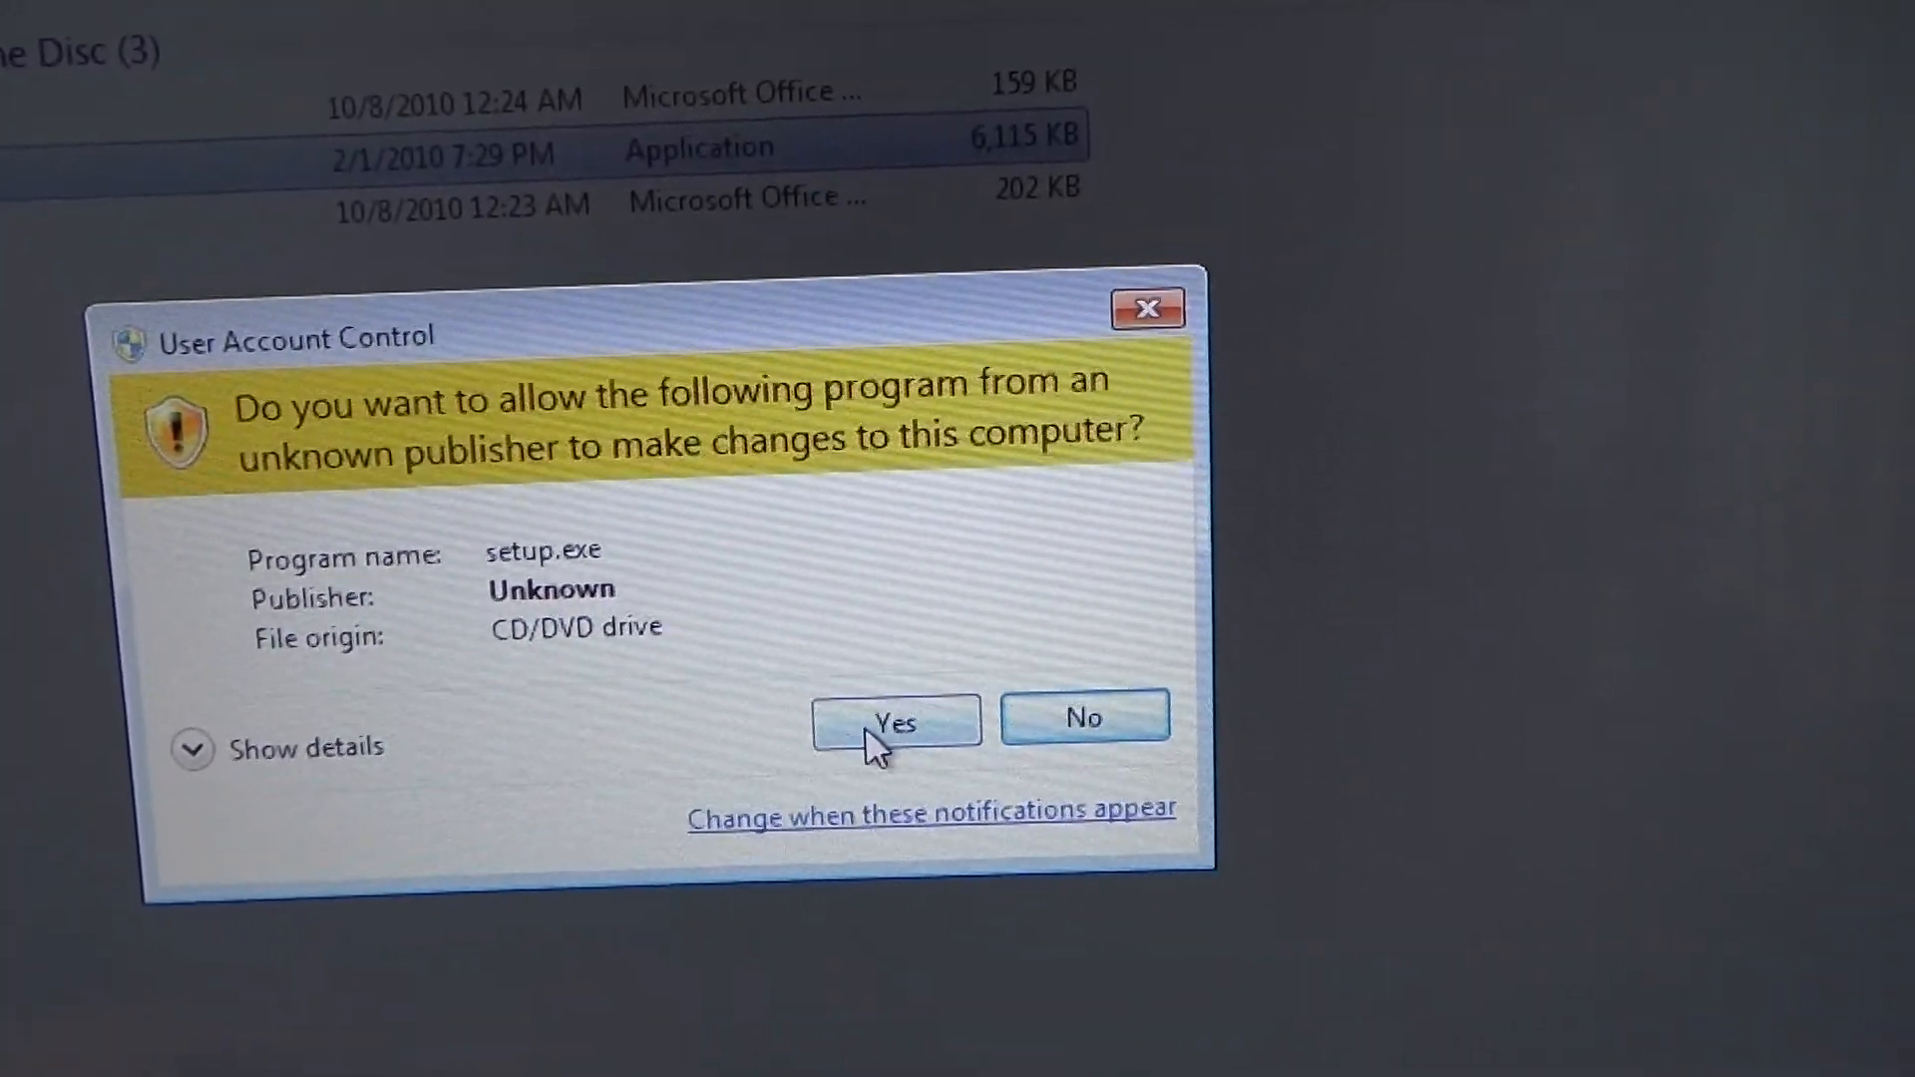
Allow setup.exe from the CD/DVD drive to make changes in User Account Control.
click(895, 724)
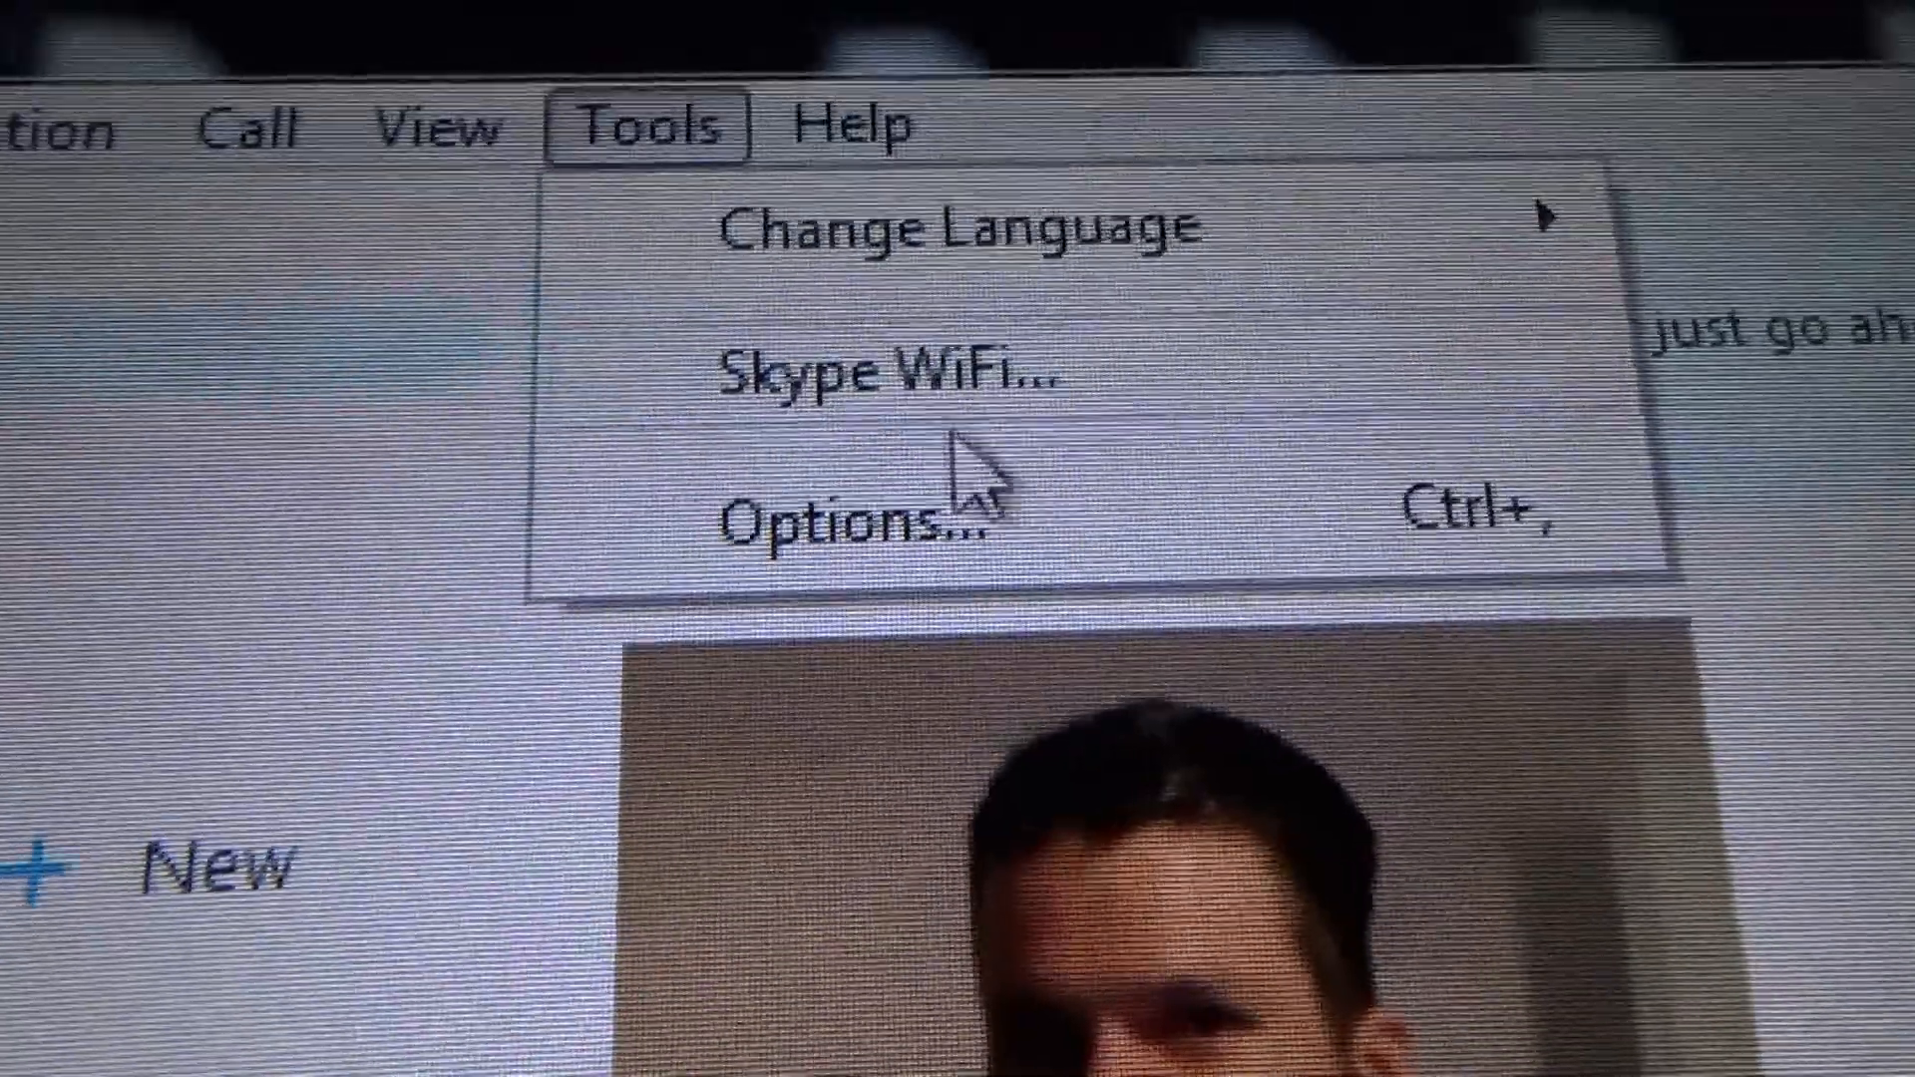
Open Skype's Options window from the Tools menu.
click(831, 529)
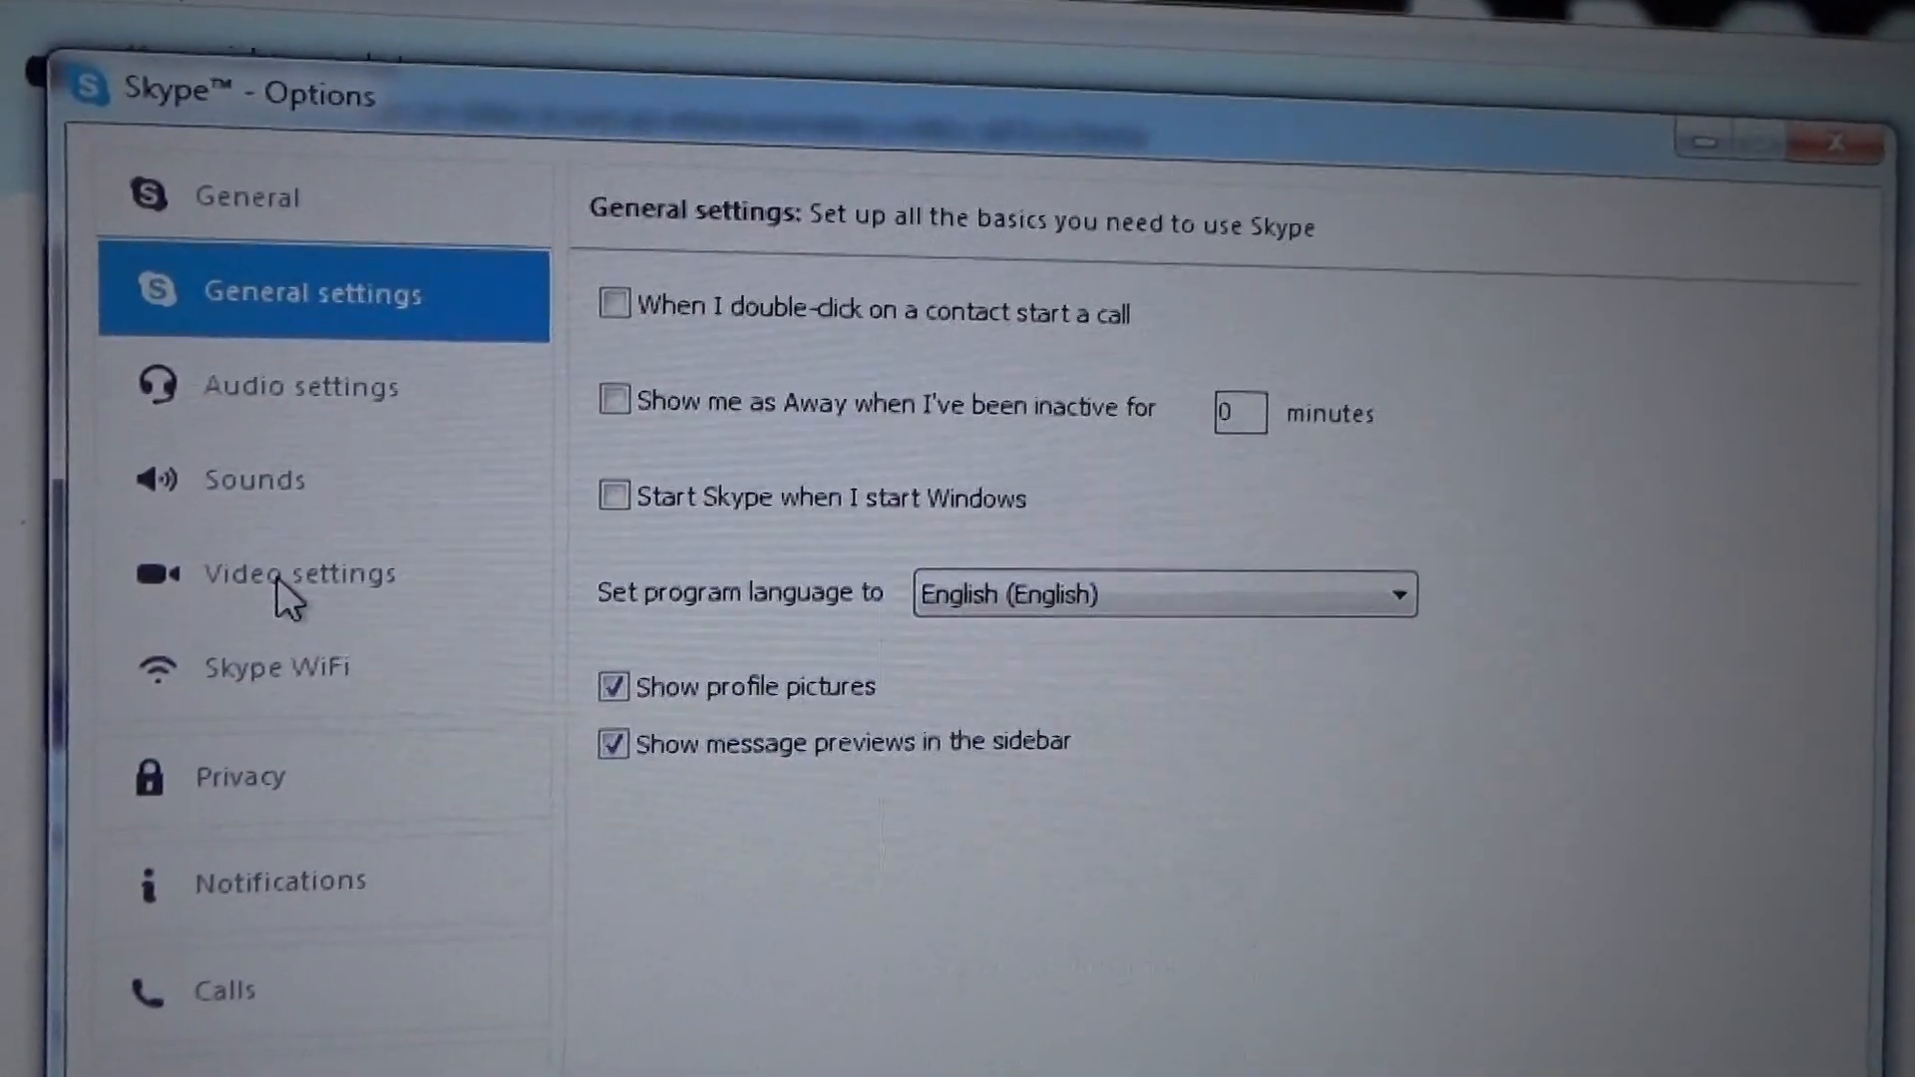
Open Video settings to see the Standard_Camera webcam's live preview.
click(289, 574)
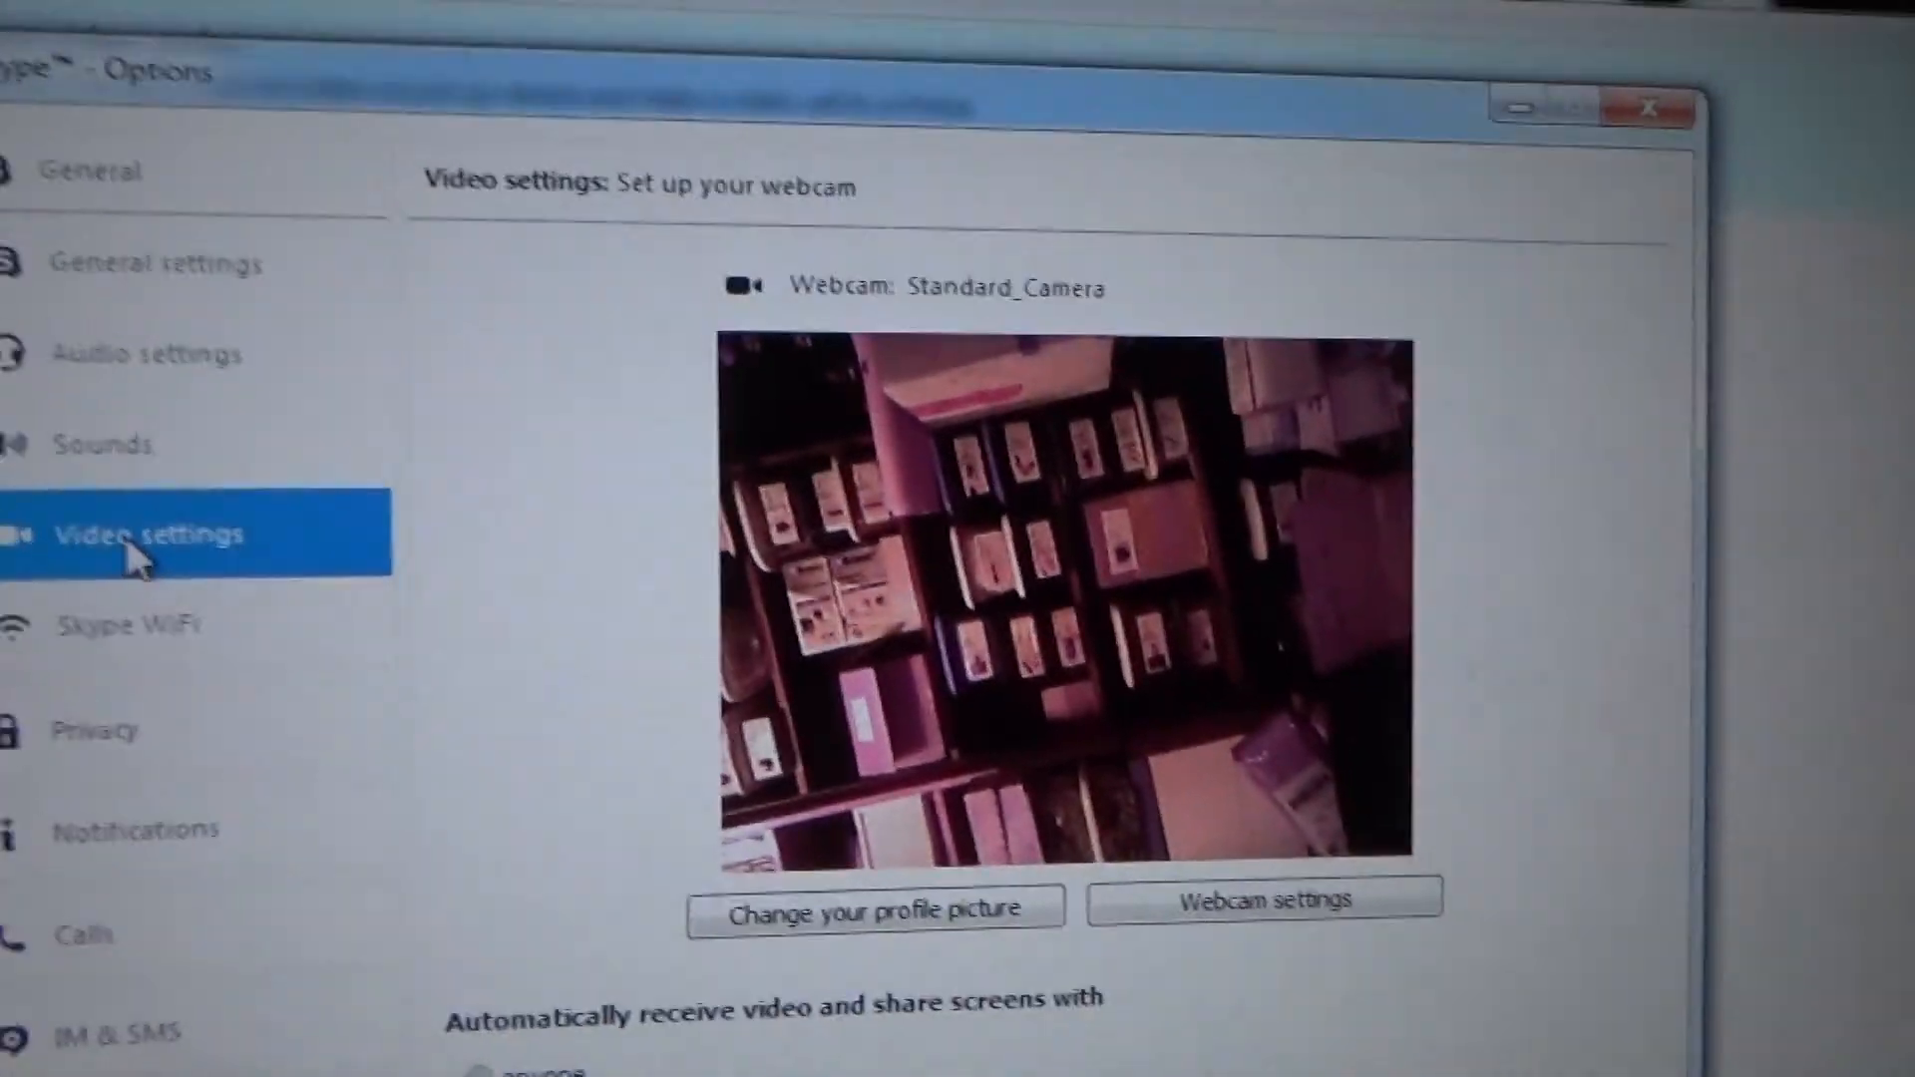